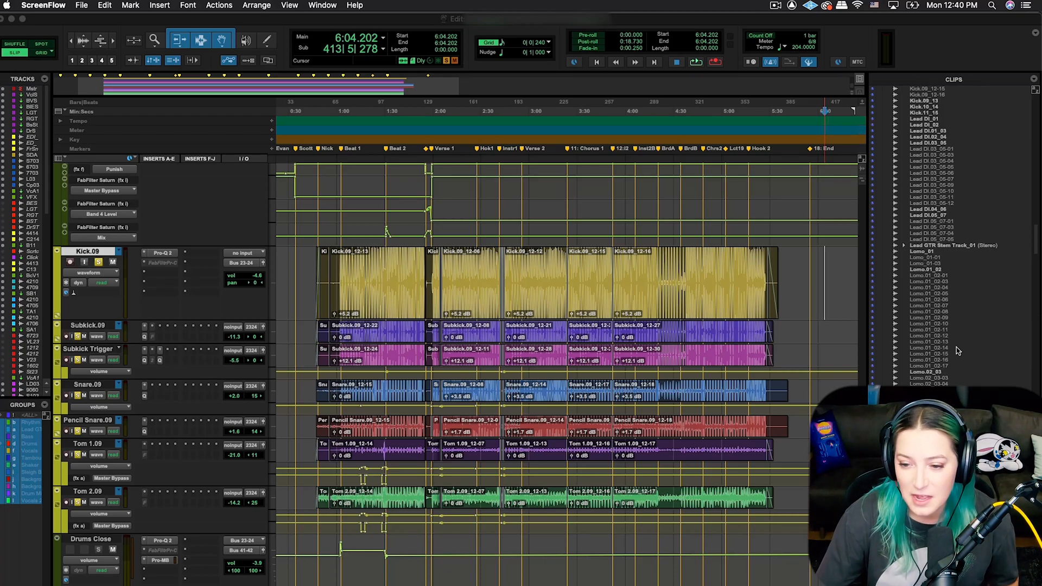
mouse_move(792, 266)
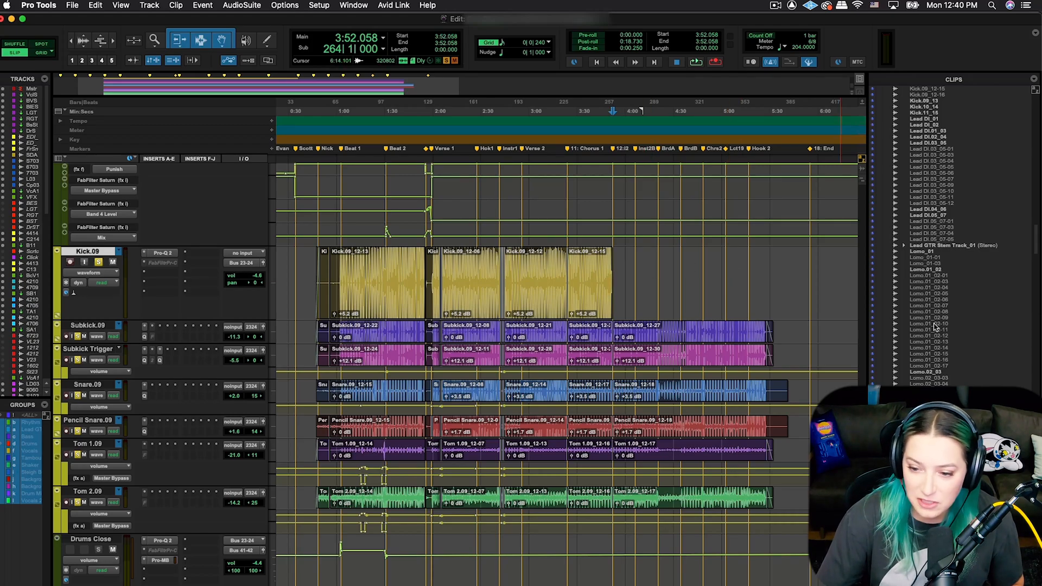
scroll("down", 3)
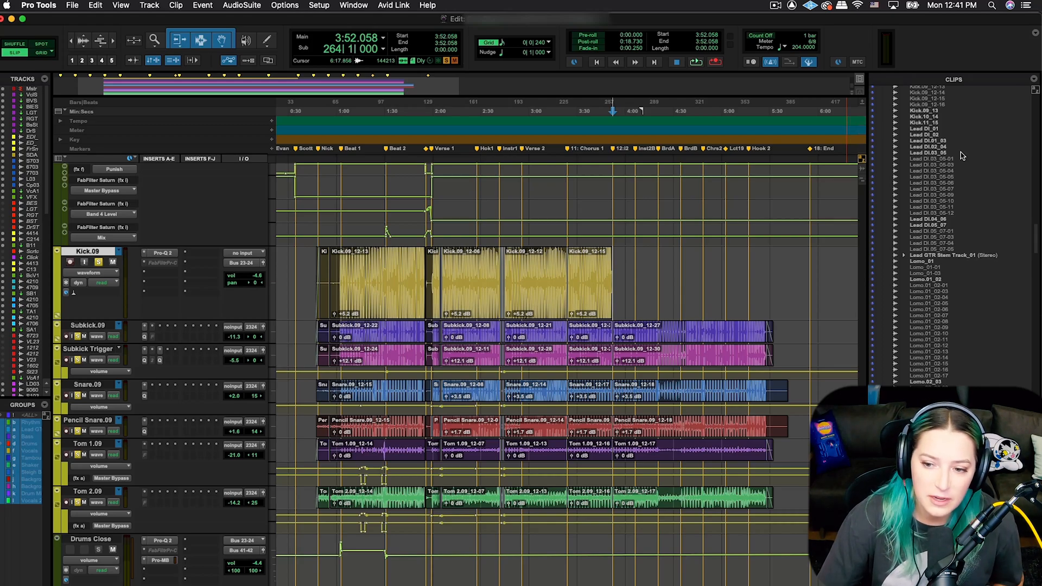
mouse_move(923, 111)
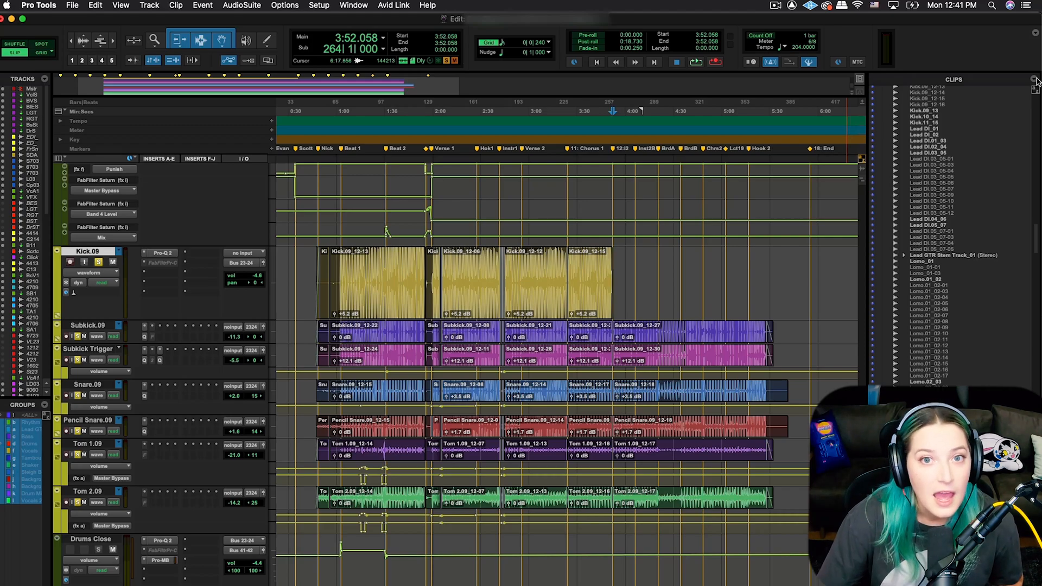
mouse_move(1033, 79)
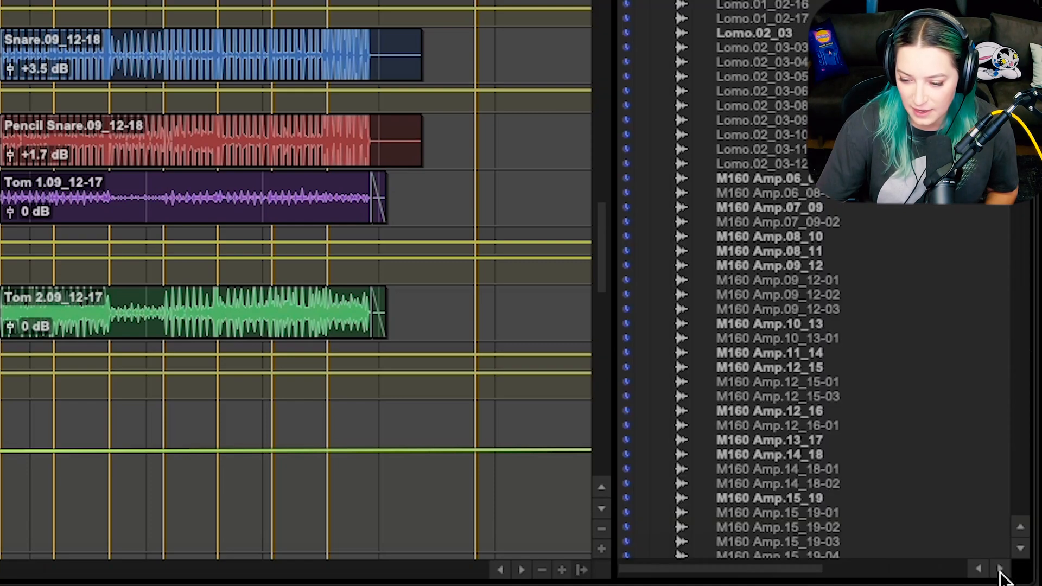
mouse_move(801, 391)
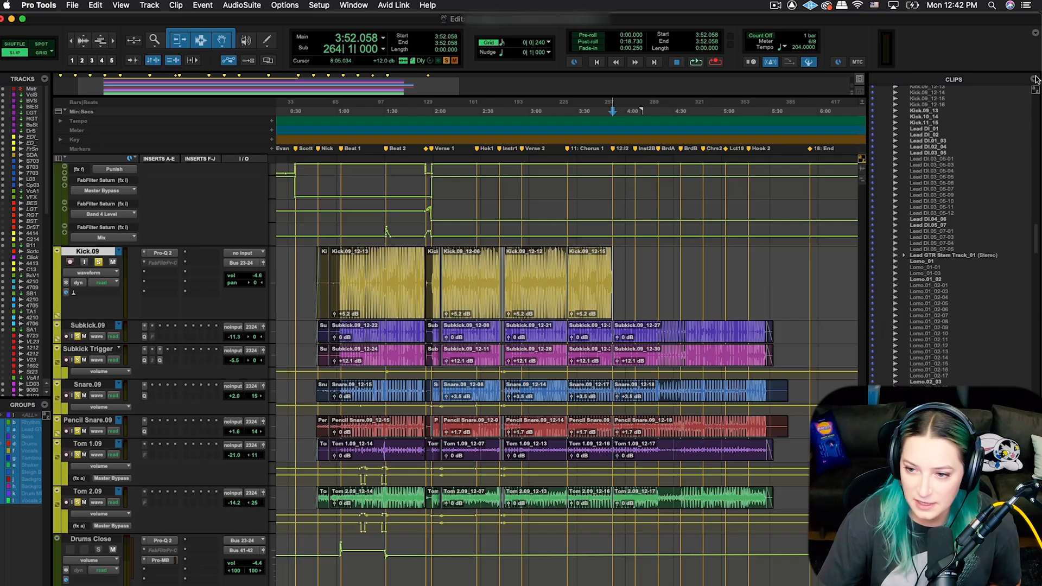
- Open the Clips list pop-up menu to reveal the Select options, including Unused
left_click(1034, 79)
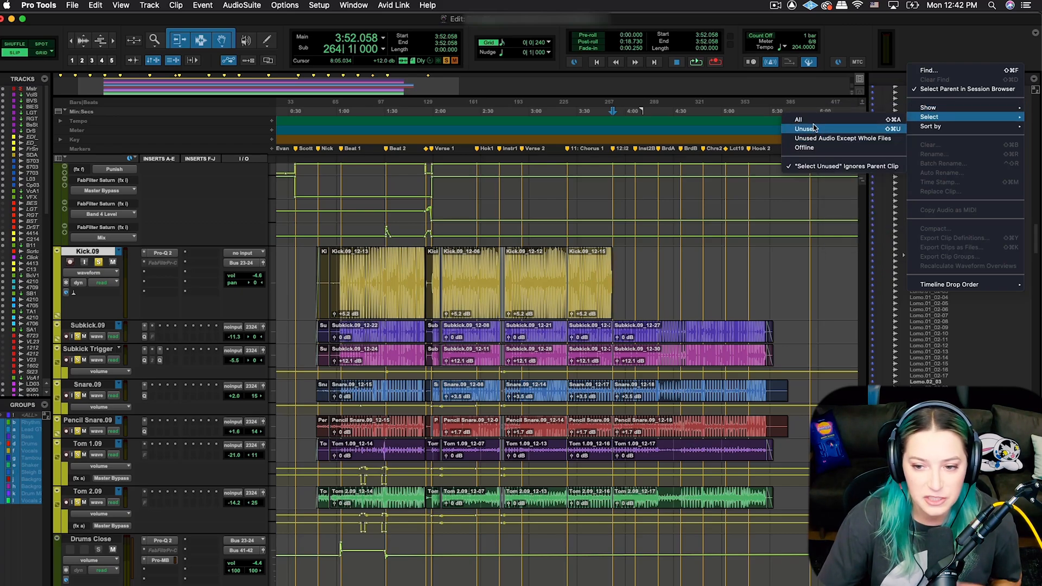
mouse_move(842, 139)
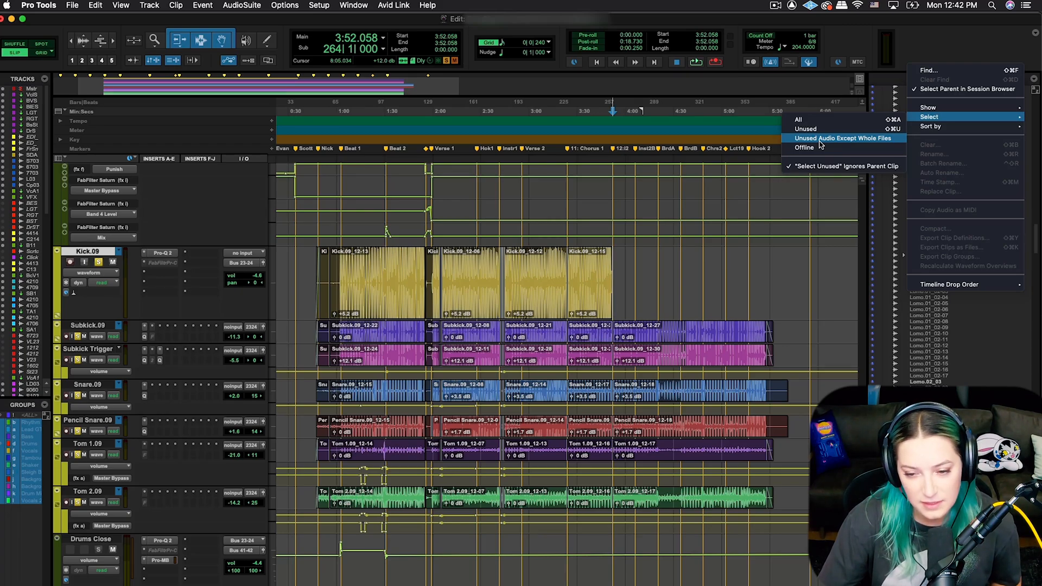
mouse_move(804, 147)
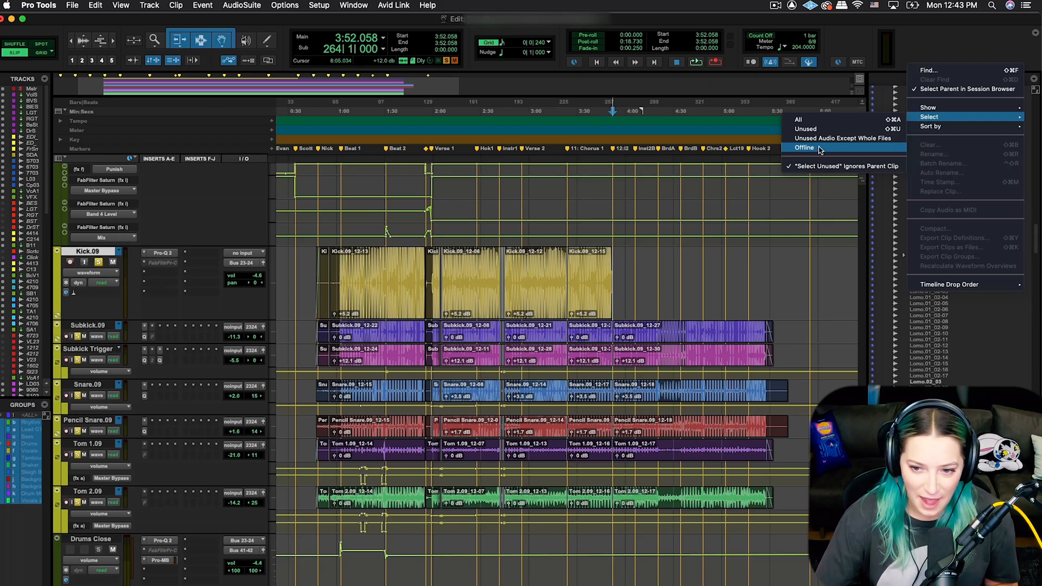
mouse_move(812, 130)
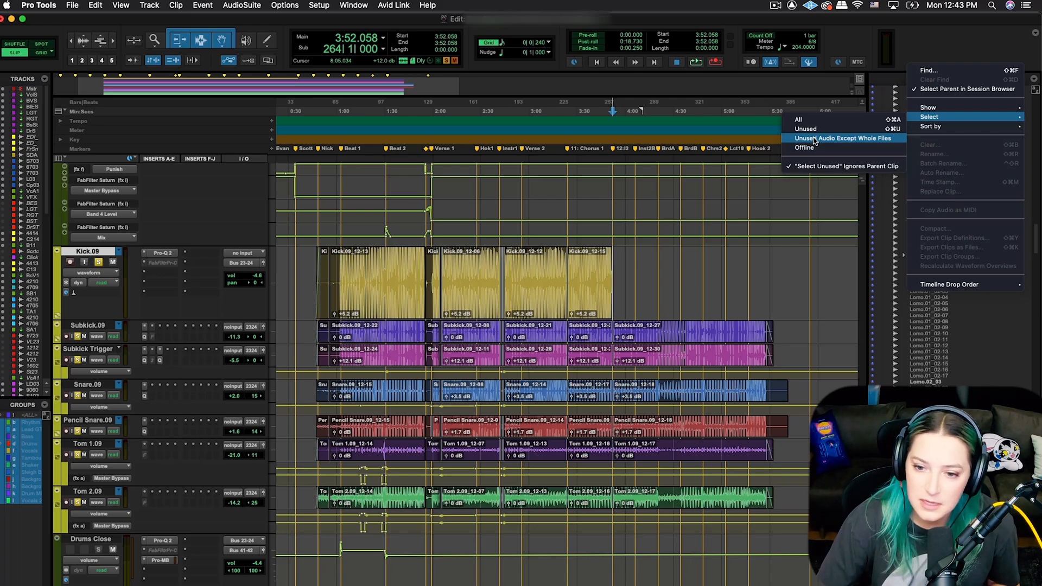
mouse_move(847, 141)
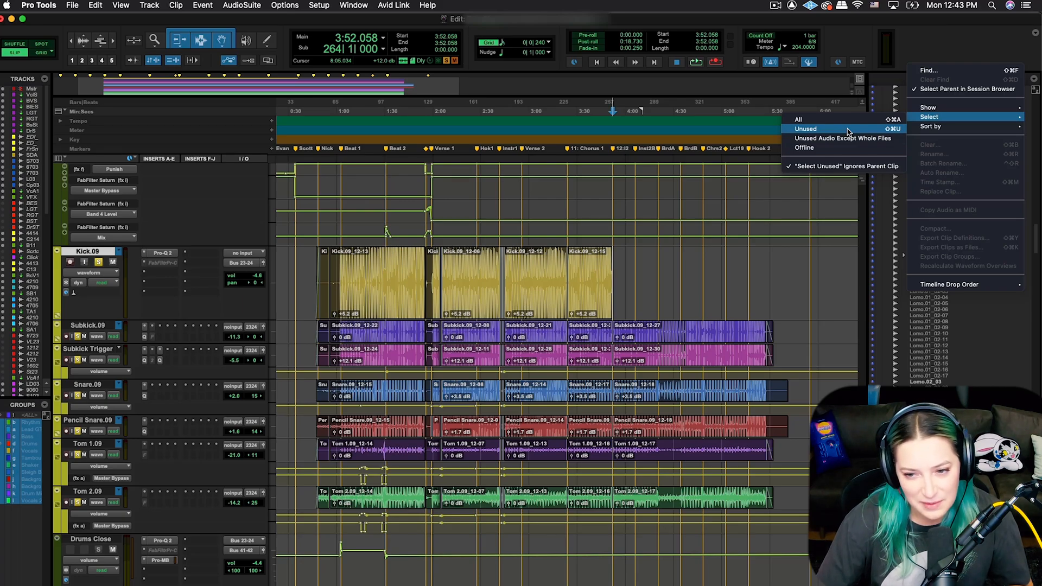
- Choose Select > Unused to highlight all unused clips in the Clips list
left_click(805, 128)
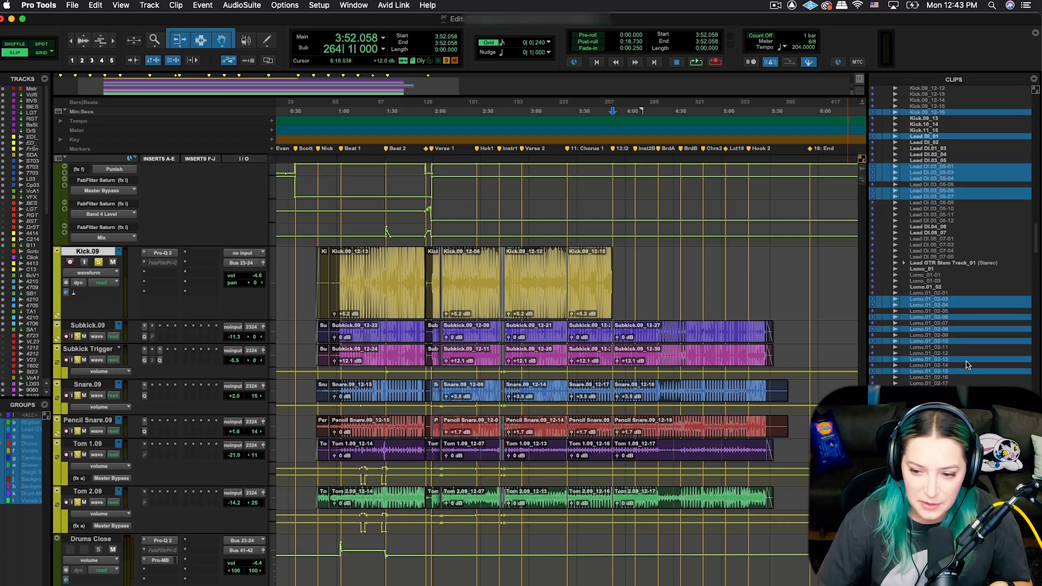
- Choose Clear from the Clips list menu for the highlighted unused clips
scroll("down", 3)
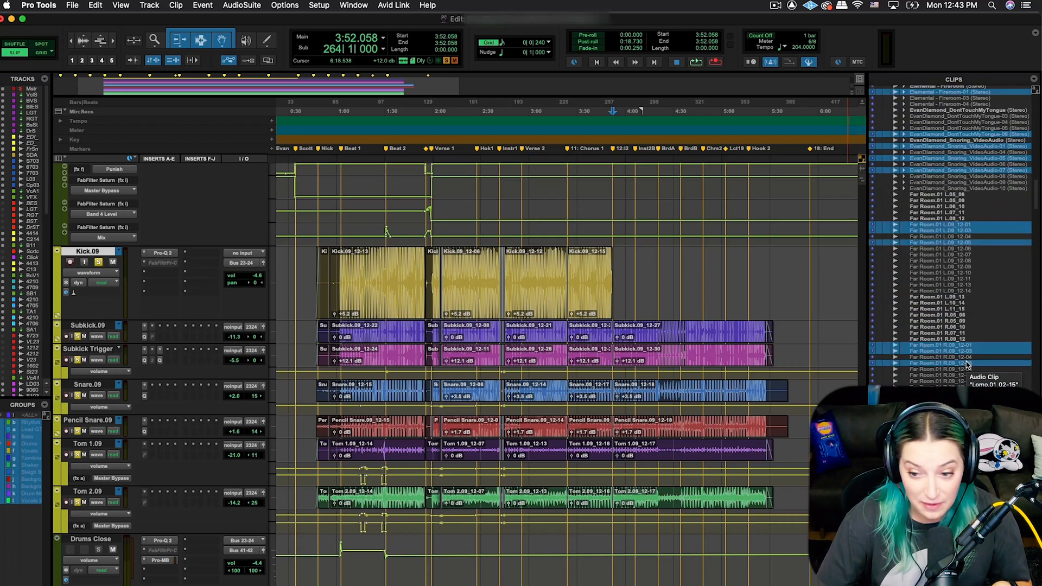
scroll("down", 3)
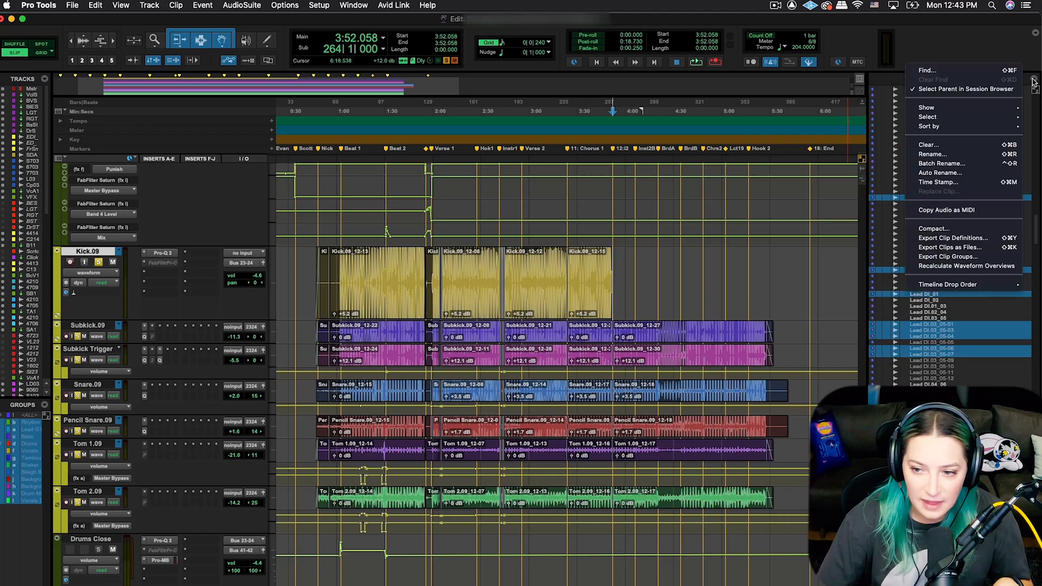
mouse_move(973, 322)
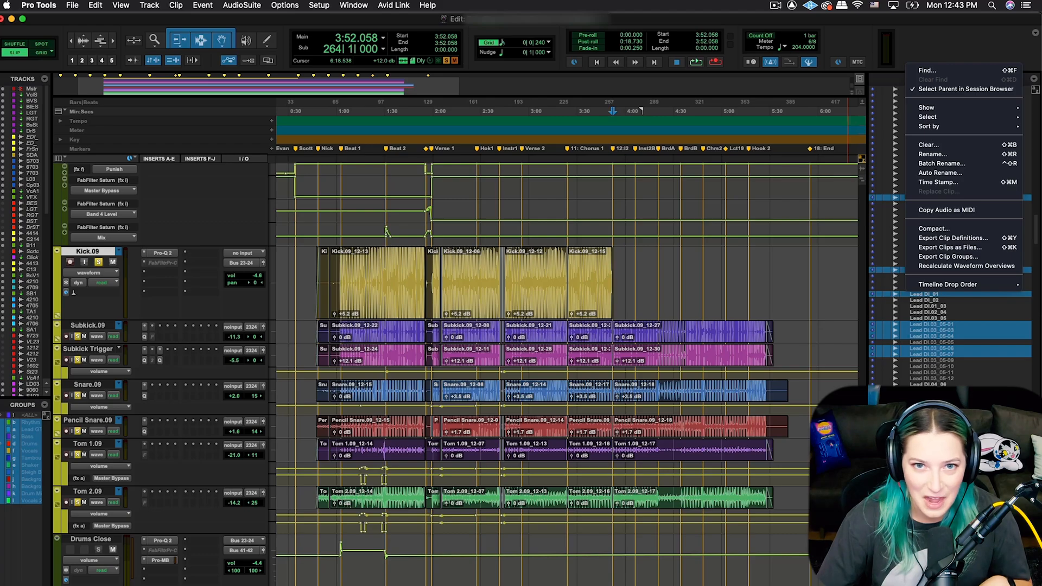
mouse_move(928, 126)
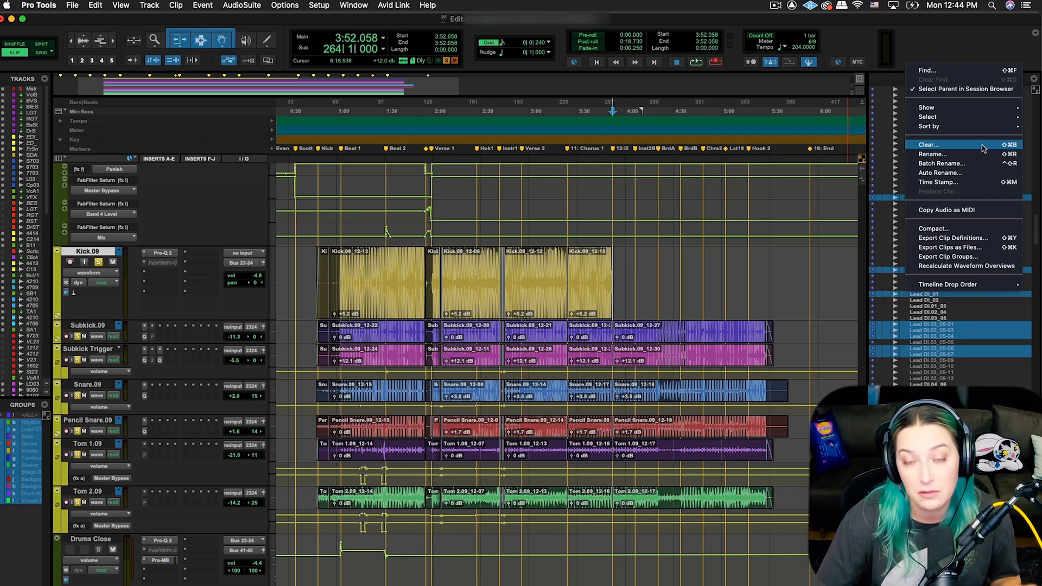
mouse_move(971, 148)
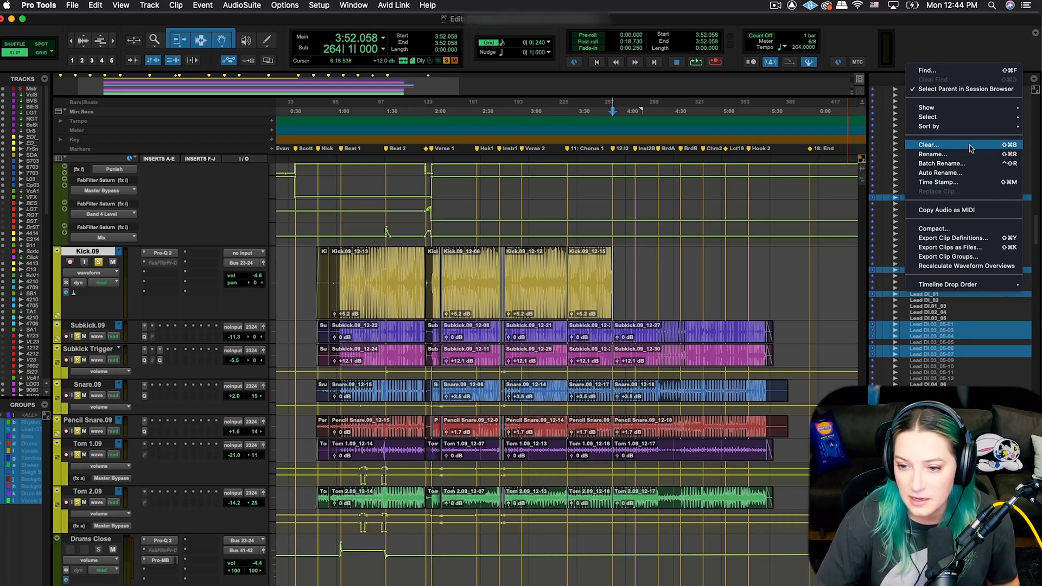
left_click(929, 145)
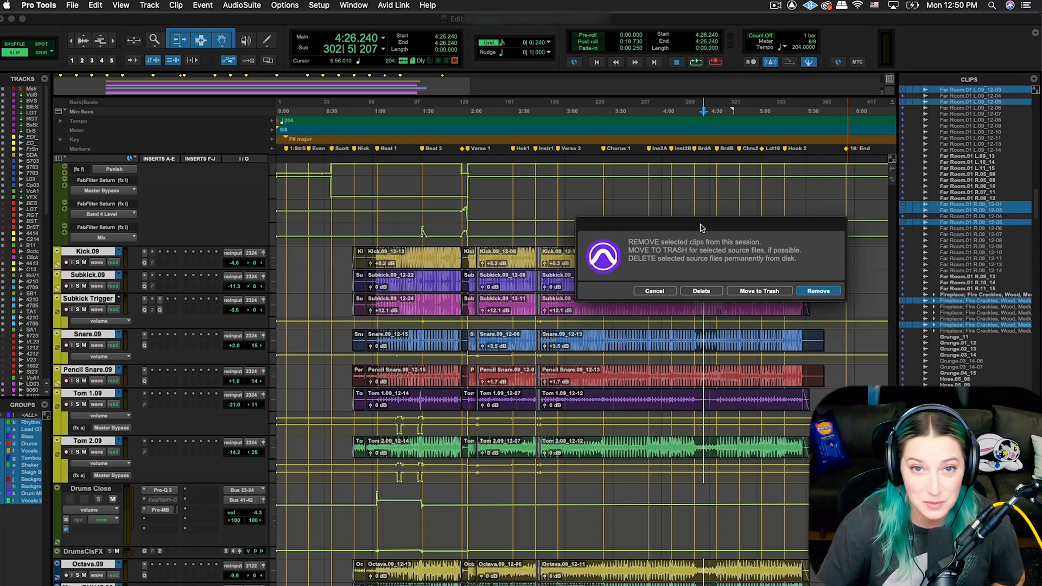
mouse_move(634, 245)
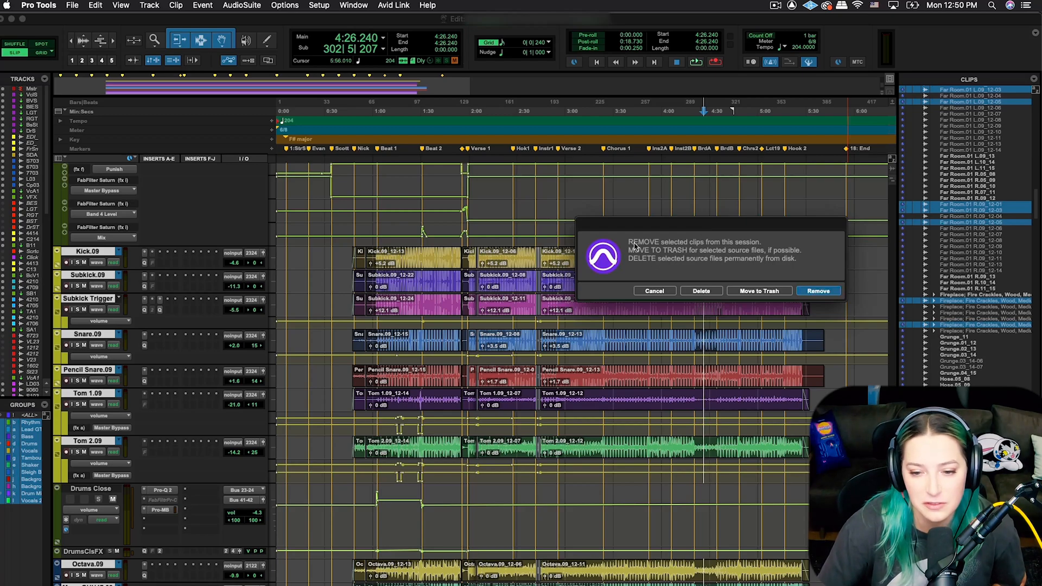
mouse_move(648, 256)
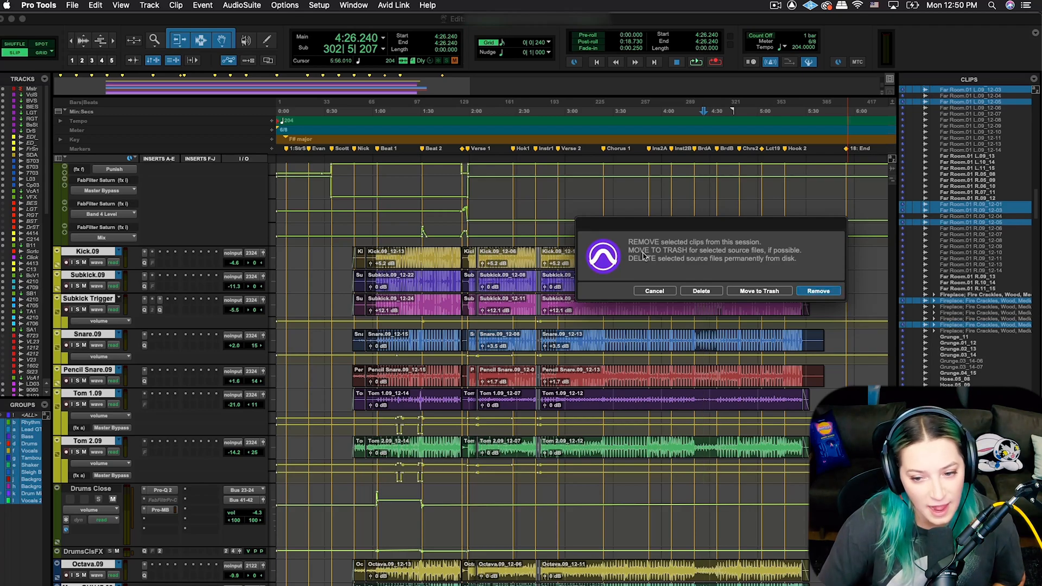
mouse_move(756, 252)
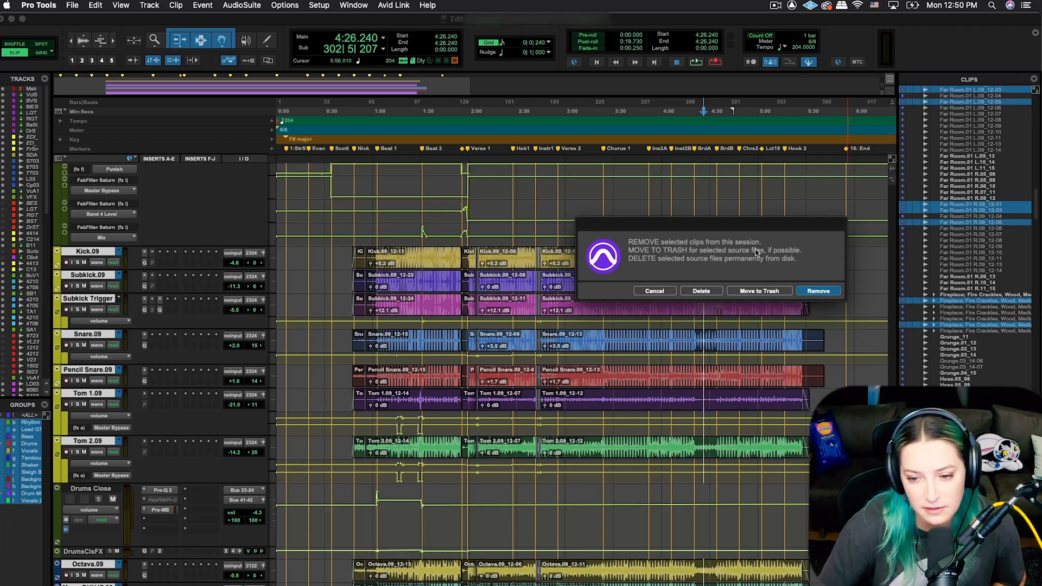
mouse_move(643, 266)
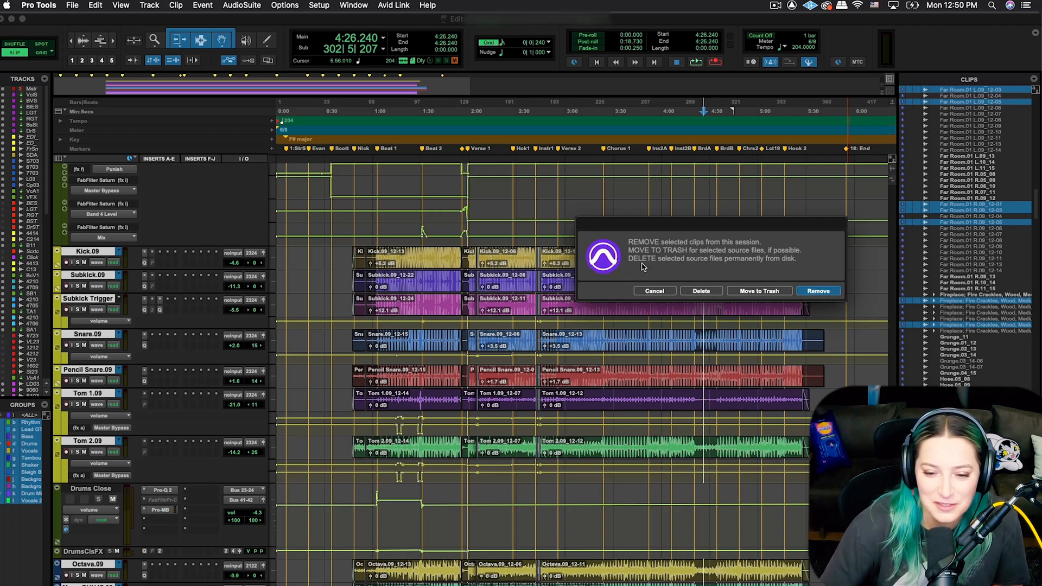
mouse_move(770, 267)
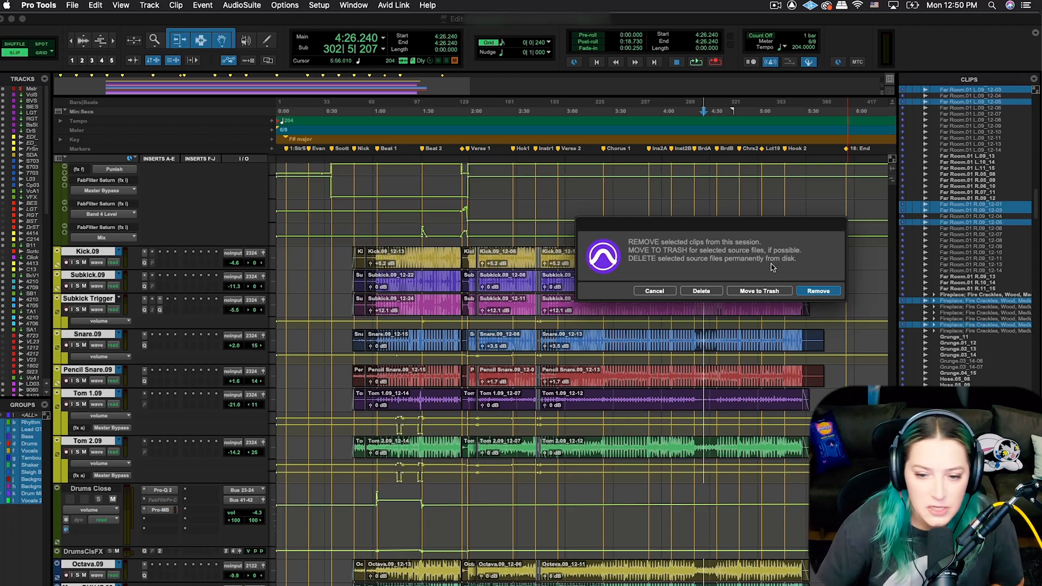
mouse_move(772, 267)
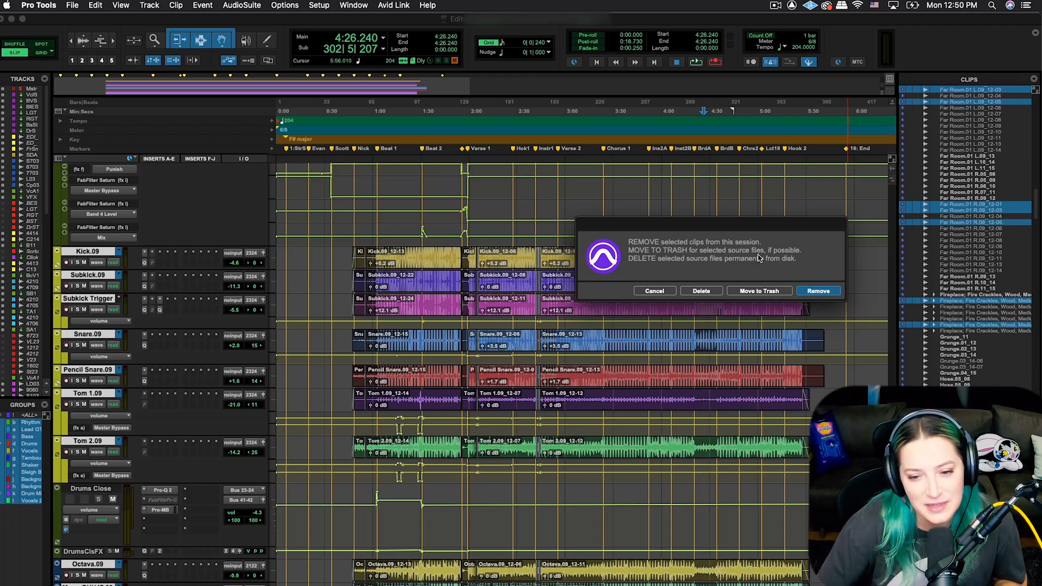
mouse_move(678, 247)
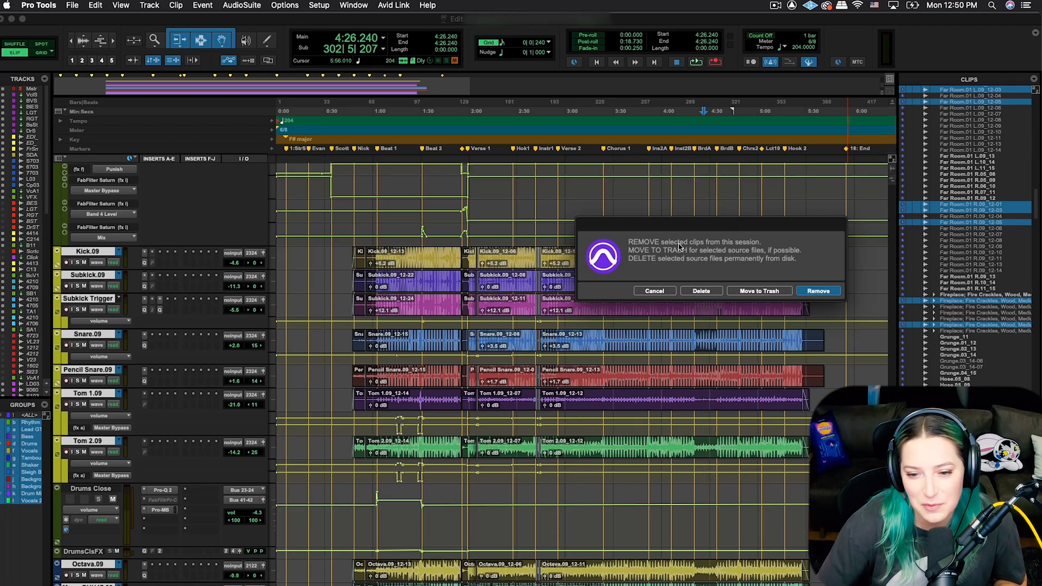
mouse_move(936, 289)
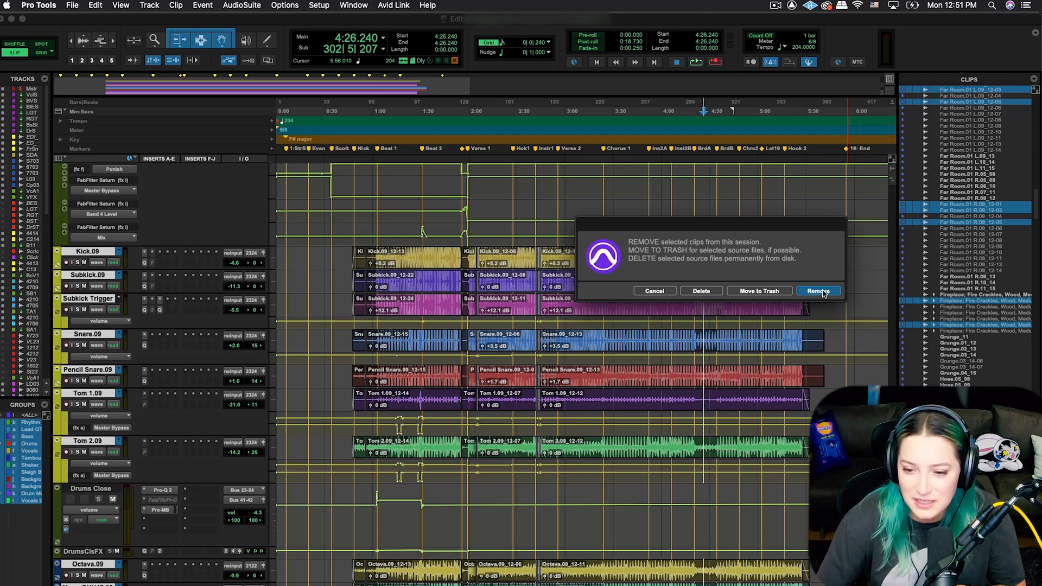
mouse_move(900, 217)
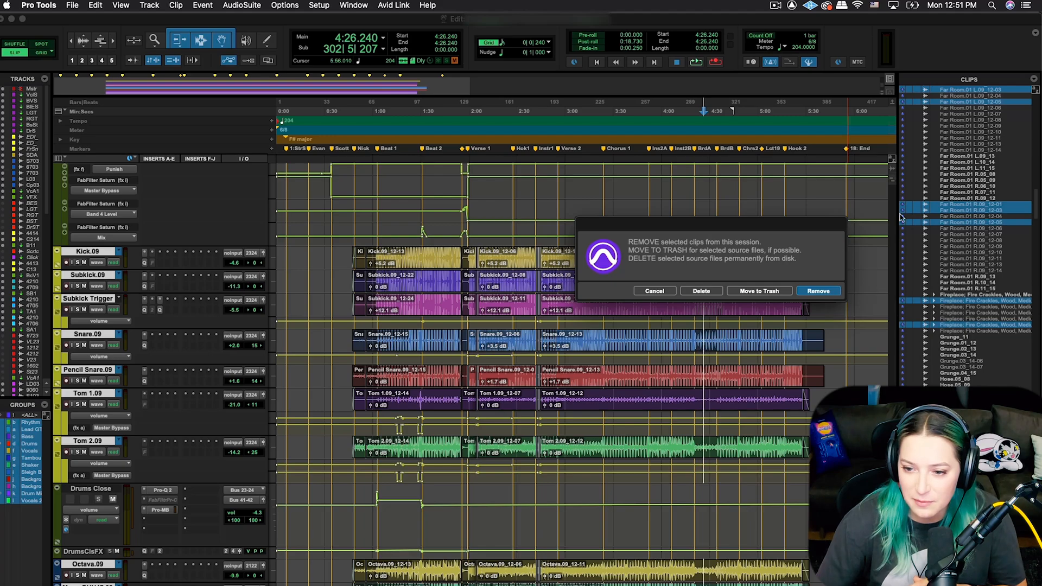
mouse_move(817, 290)
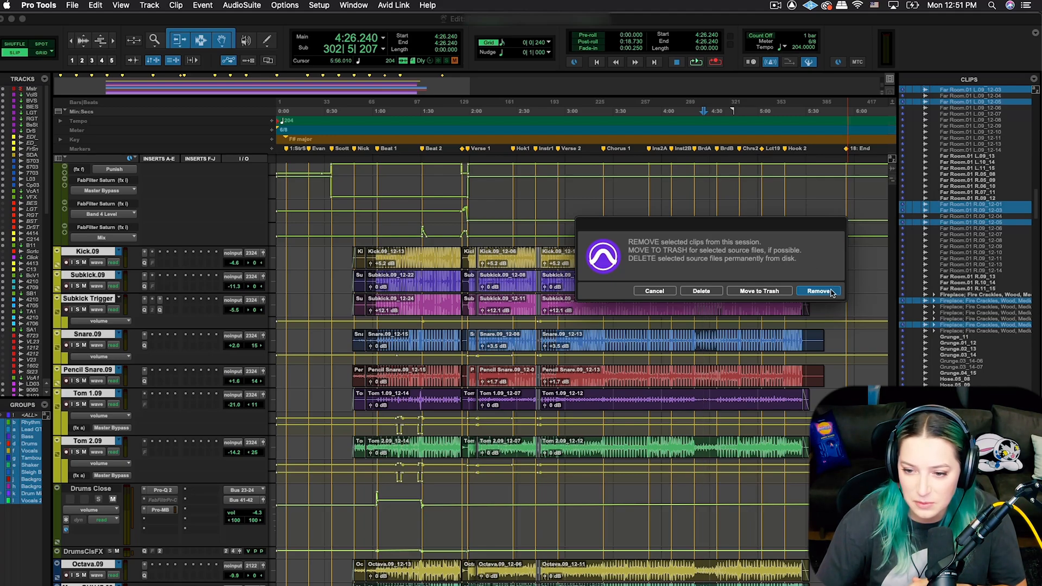
- Confirm Remove so the unused clips leave the session but stay on disk
left_click(819, 290)
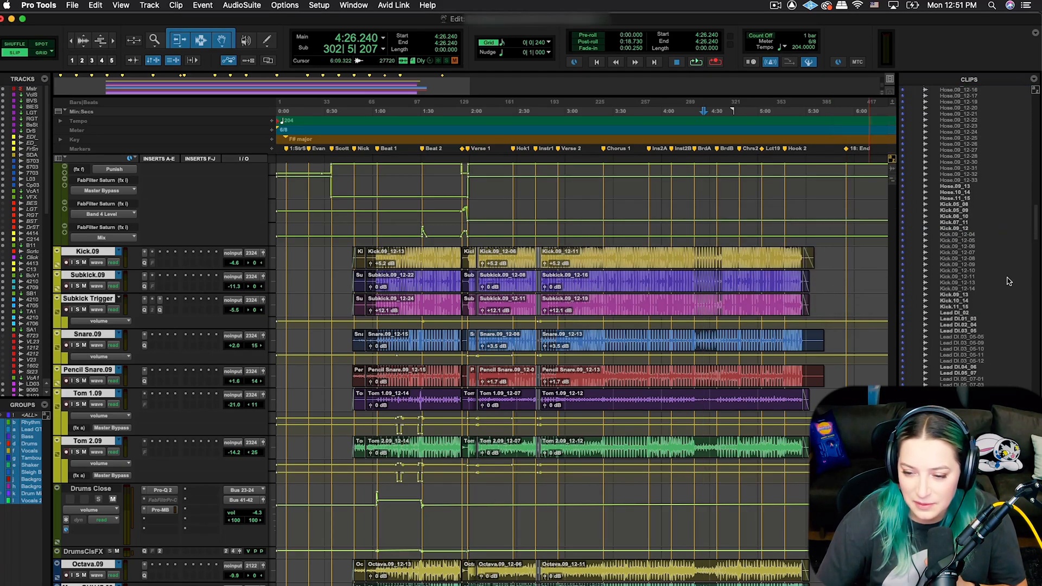
scroll("down", 3)
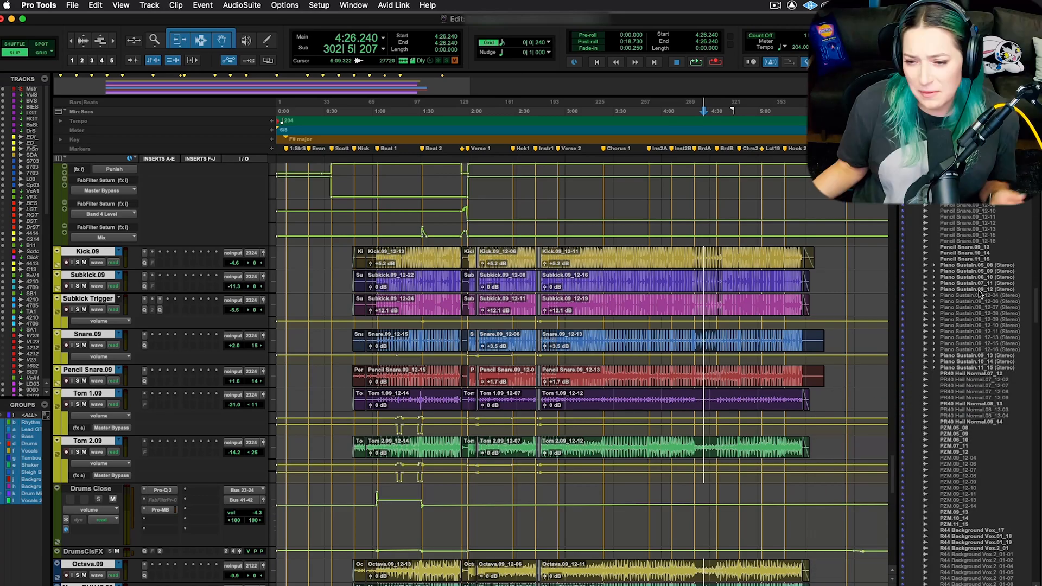